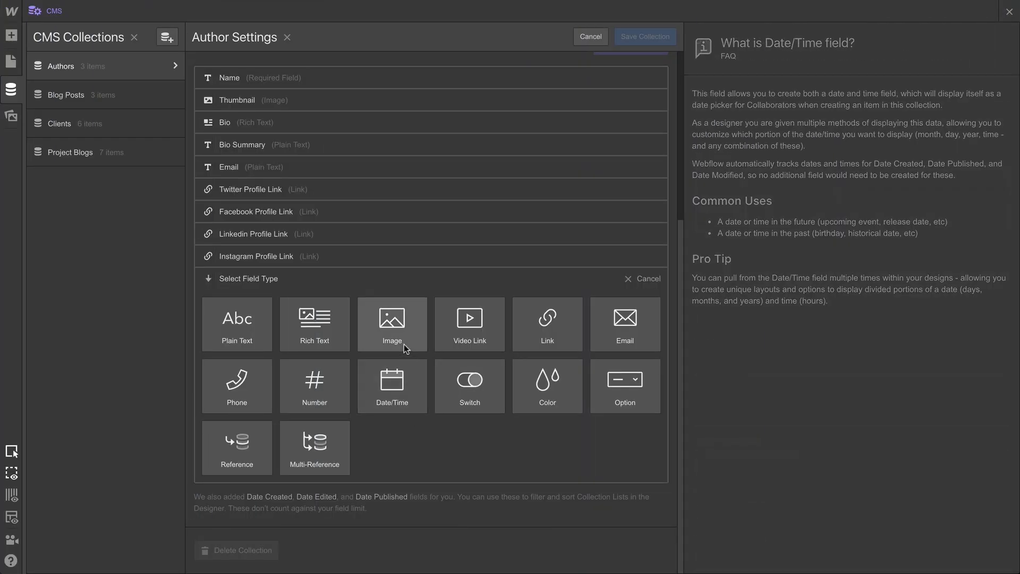
Add an Image field labelled 'Picture' to the Authors collection and save it
click(392, 324)
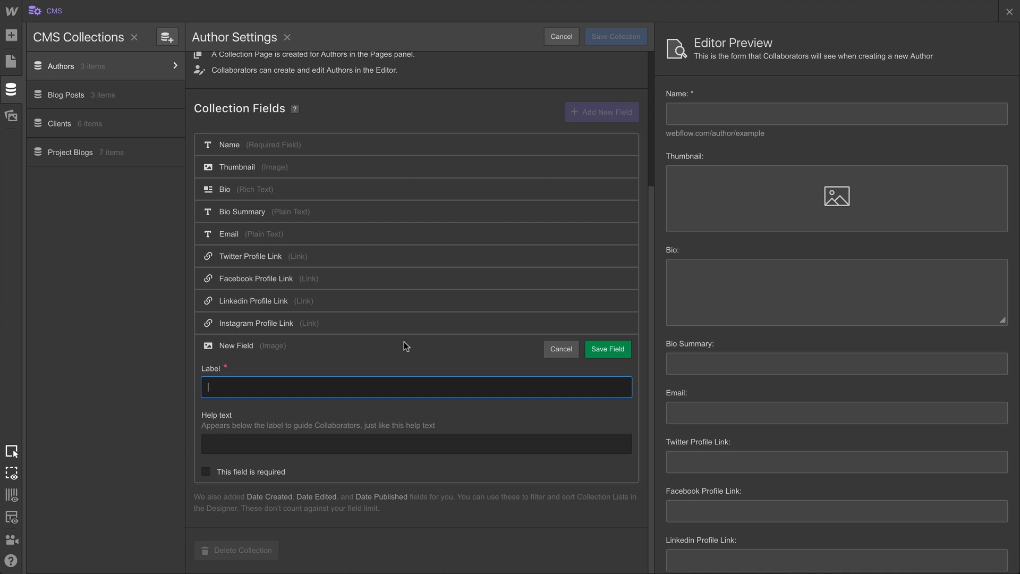
text(Picture)
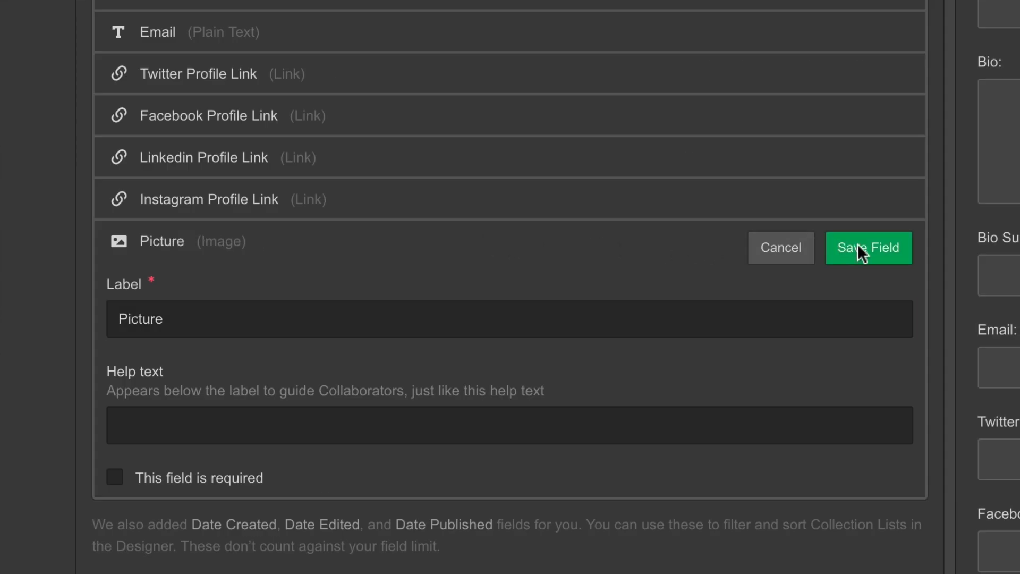
click(867, 247)
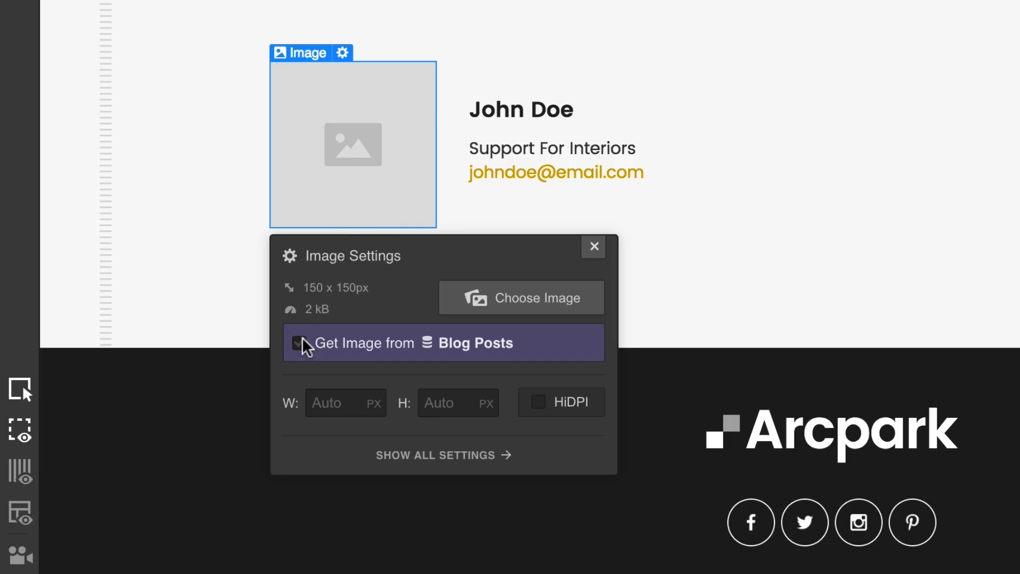
Tick Get Image from Blog Posts in the author image's settings
click(299, 342)
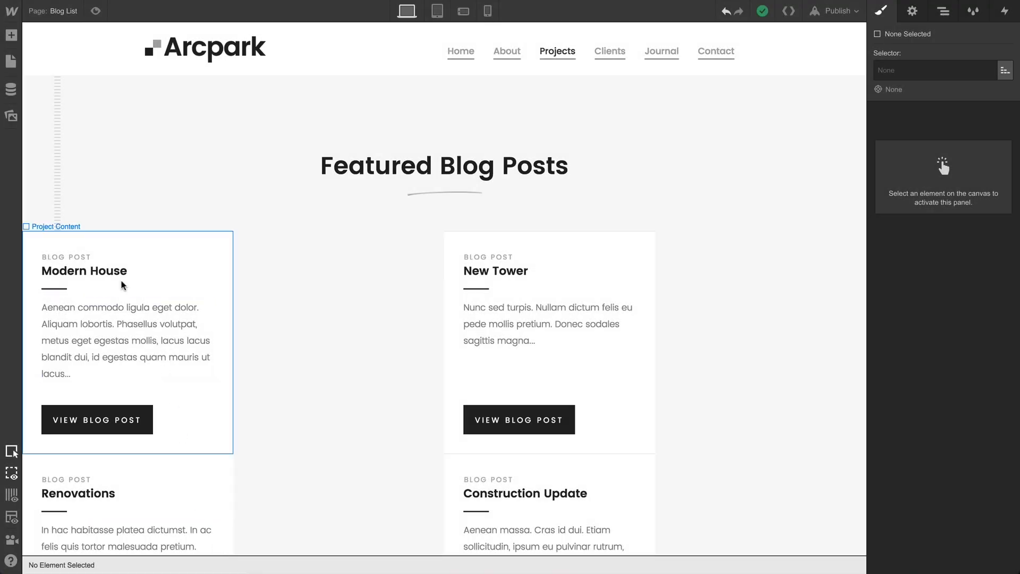
Add an Image to the Featured Blog Posts cards bound to Project Thumbnail from Project Blogs
click(11, 36)
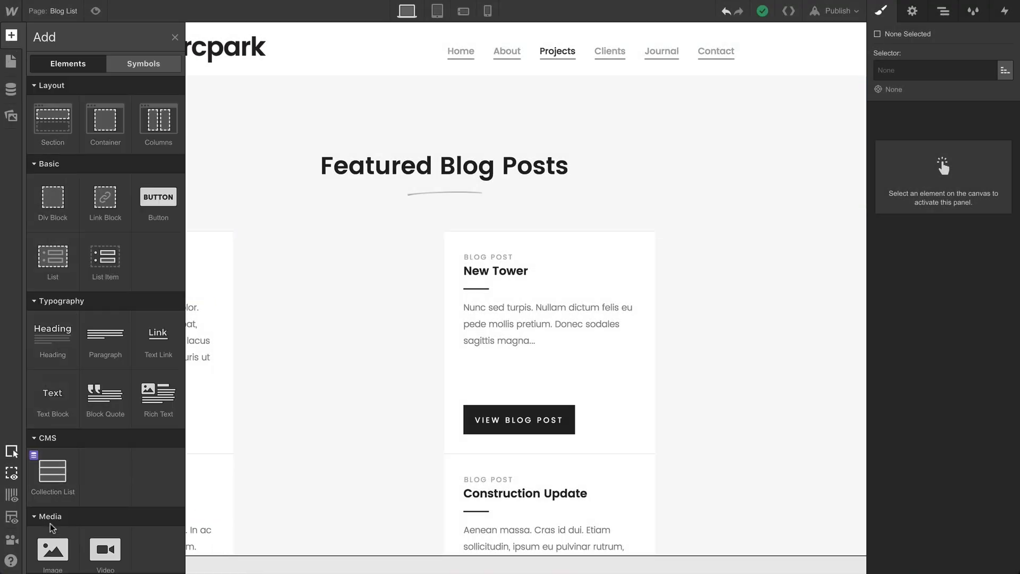
click(278, 275)
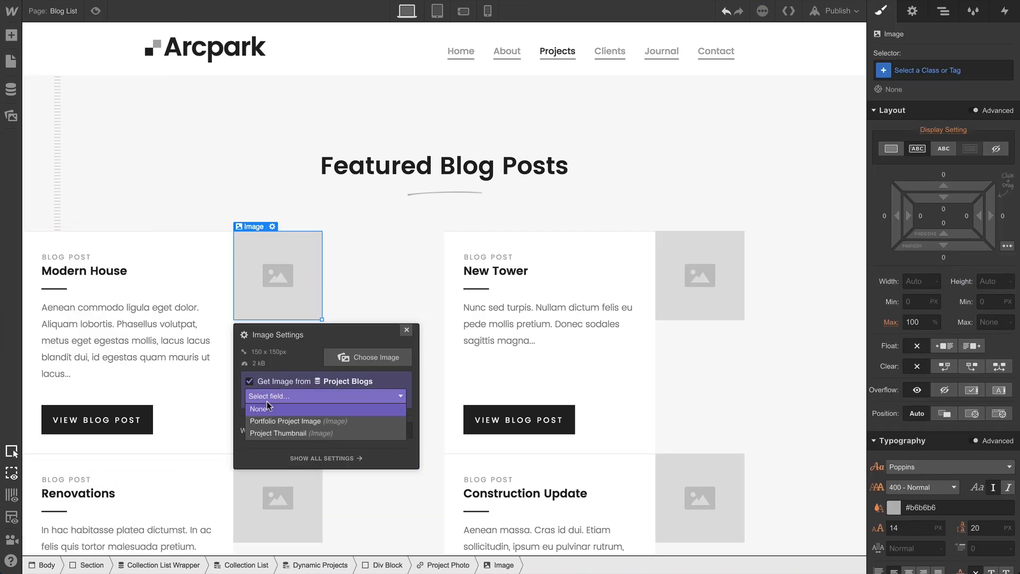
click(278, 432)
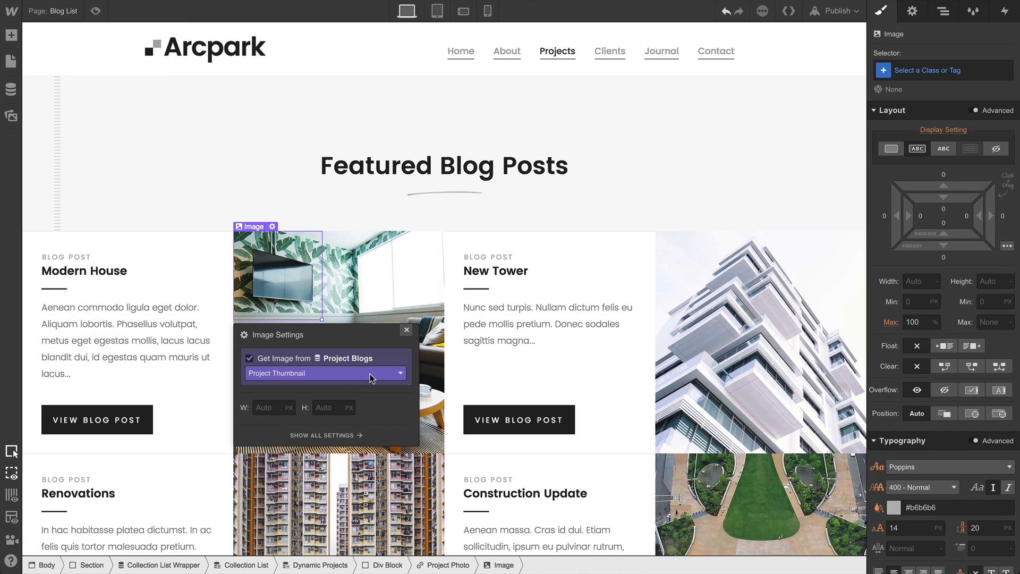
click(406, 330)
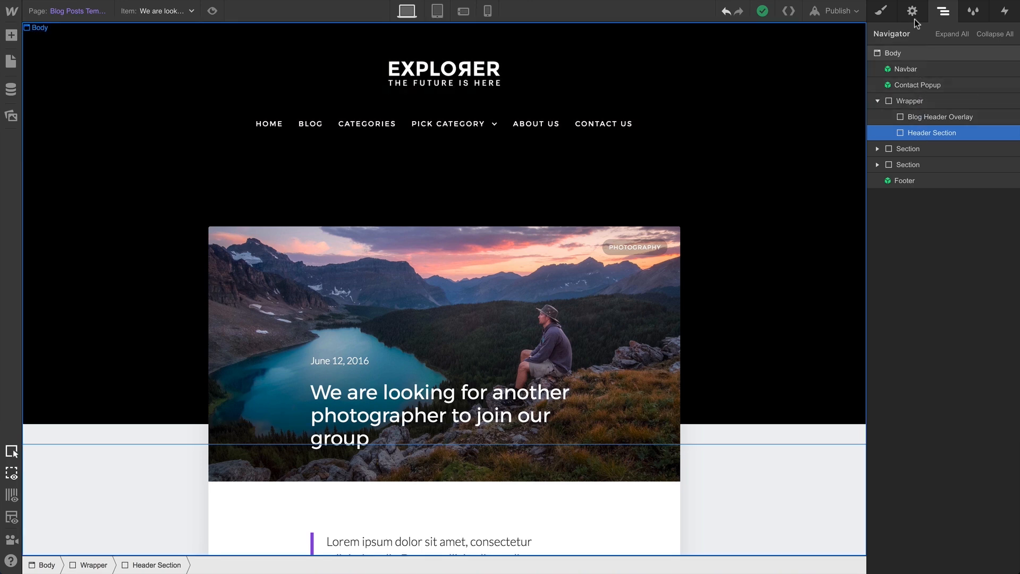
Bind the header section background to Blog Post Image and preview another post
click(912, 11)
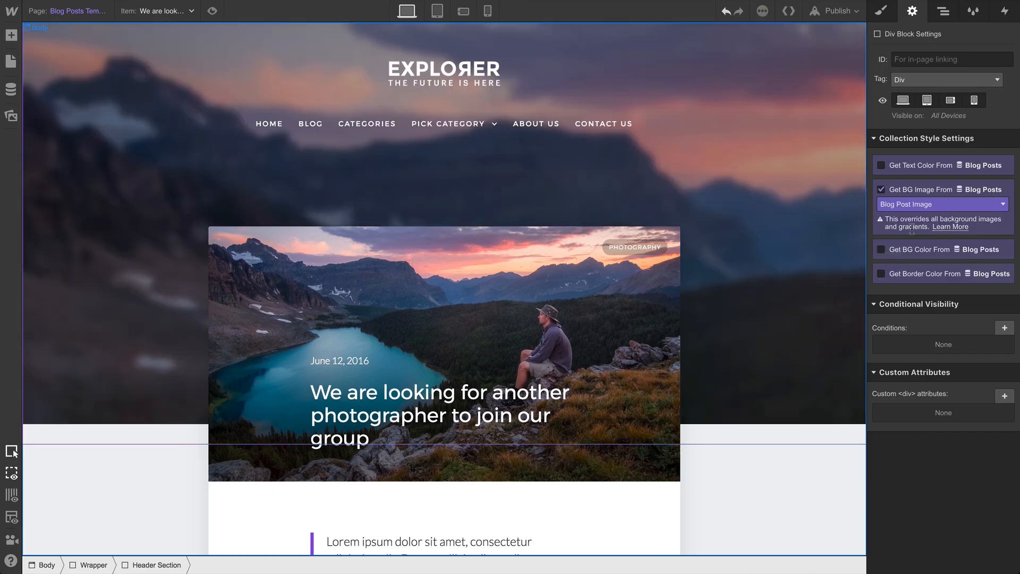
click(157, 11)
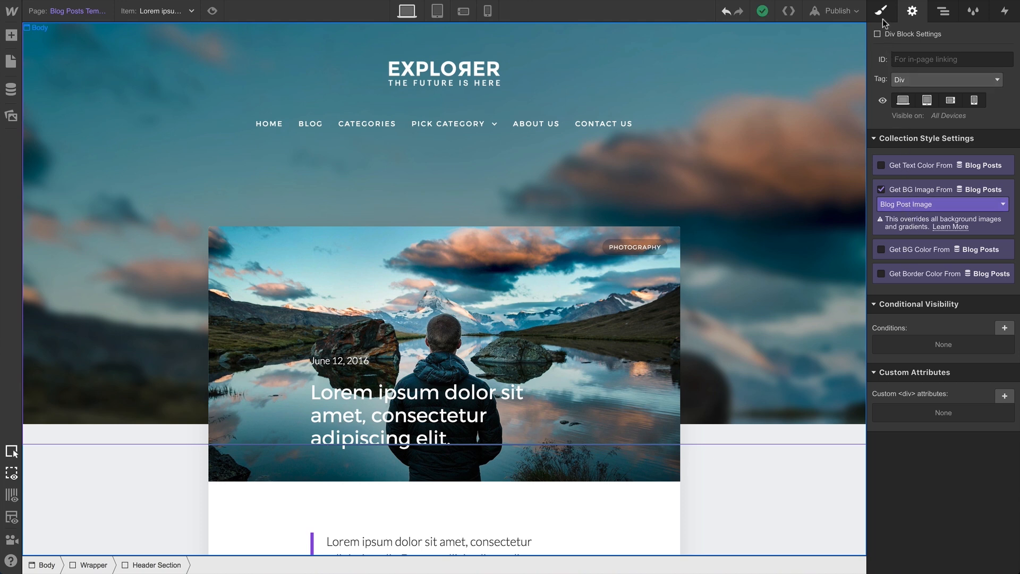
click(882, 11)
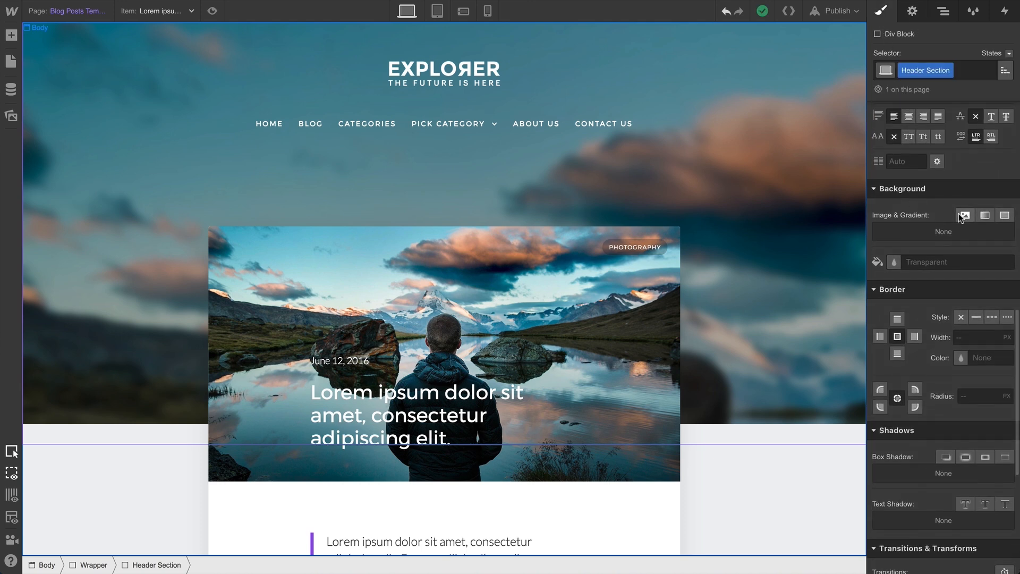
Add an Image & Gradient background layer to the blog post header section
click(965, 214)
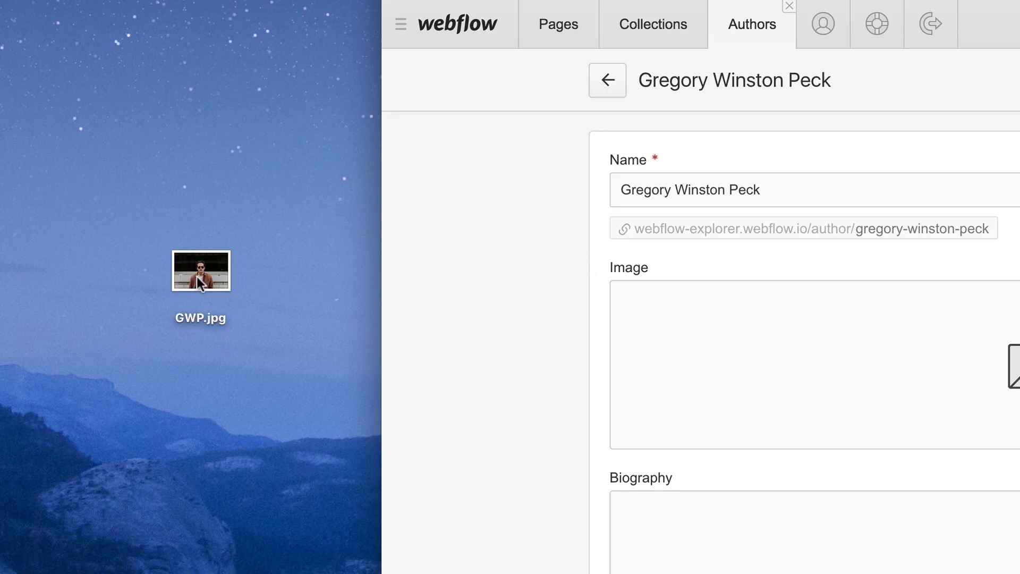
Drop a photo into the author's Image field and tick Get BG Image From Blog Posts
drag(201, 270, 513, 328)
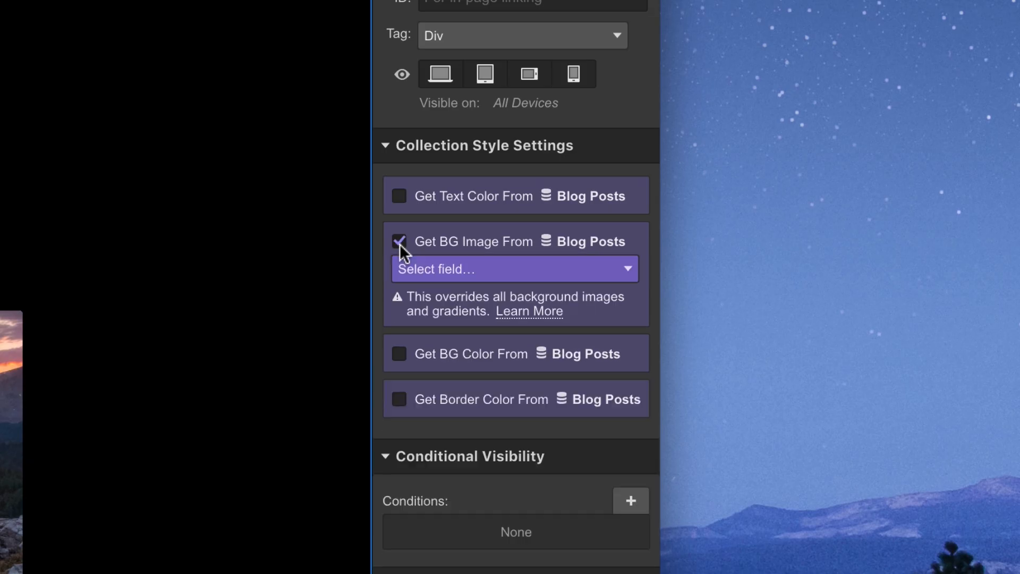
click(514, 269)
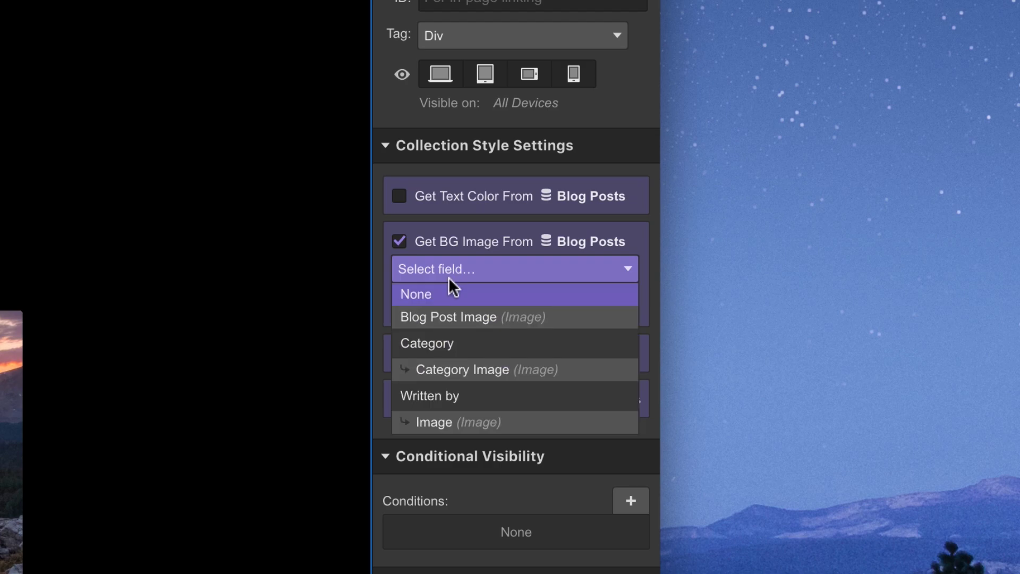
click(448, 317)
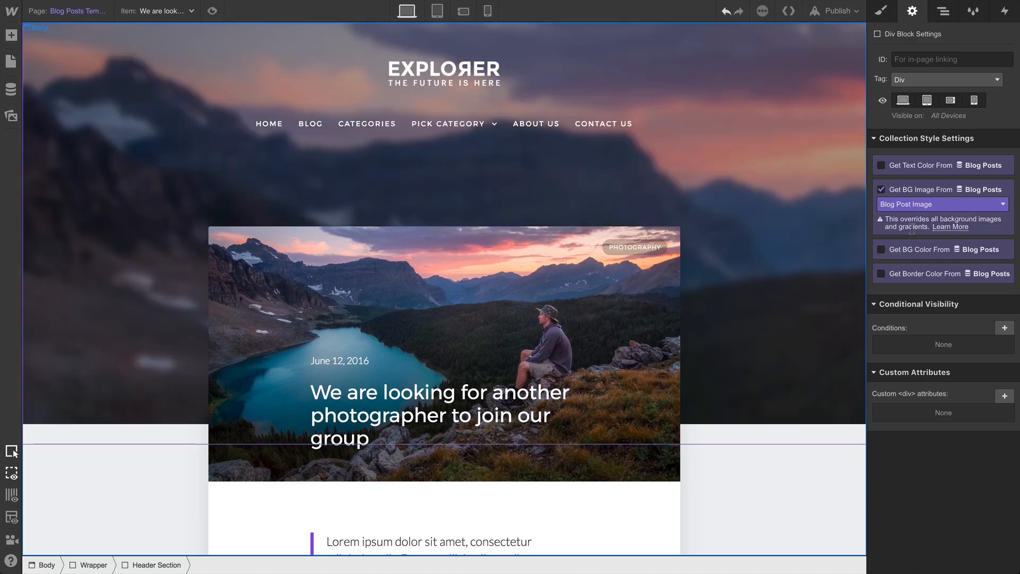